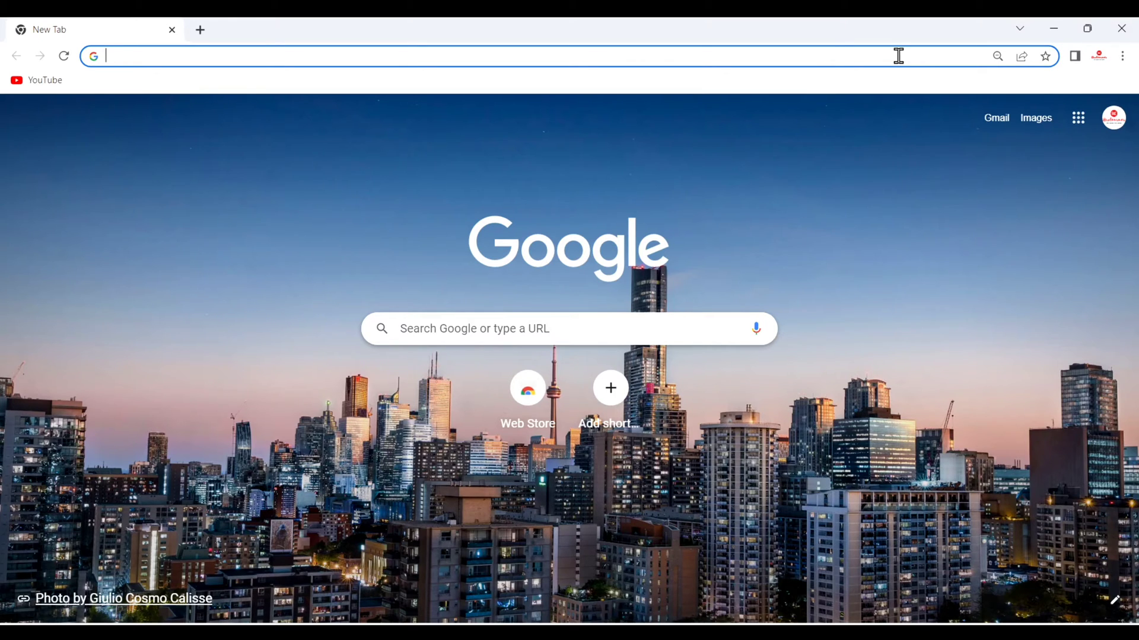
Search Google for 'atom download' in a new tab.
{"action": "type", "text": "atom"}
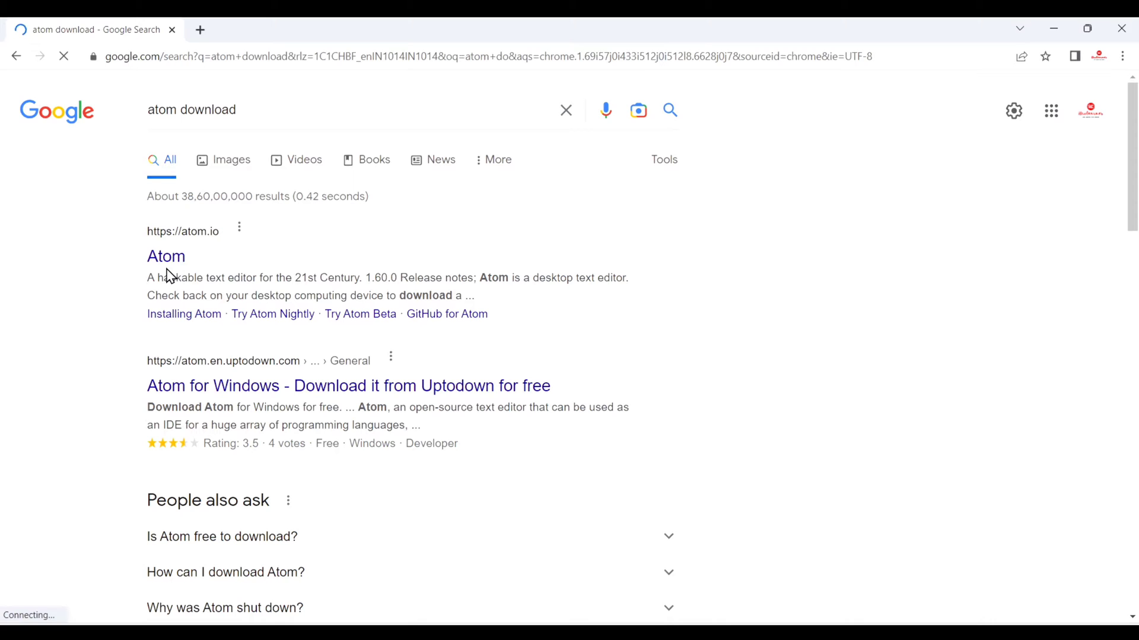
Open atom.io from the results and download the Windows installer AtomSetup-x64.exe.
{"action": "left_click", "coordinate": [166, 256]}
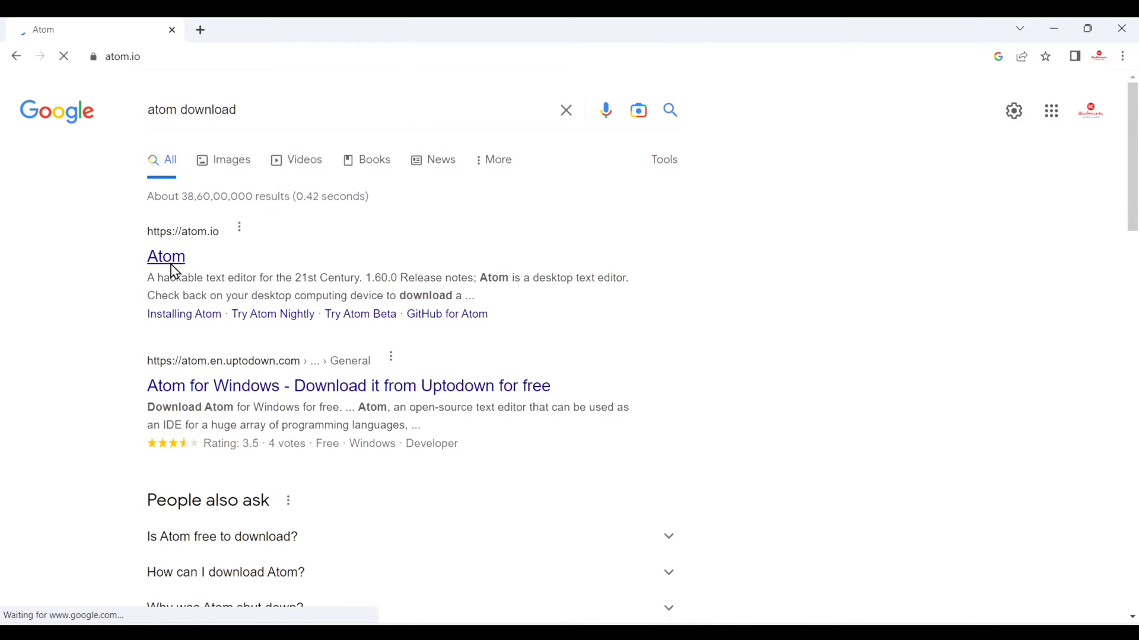
{"action": "left_click", "coordinate": [166, 256]}
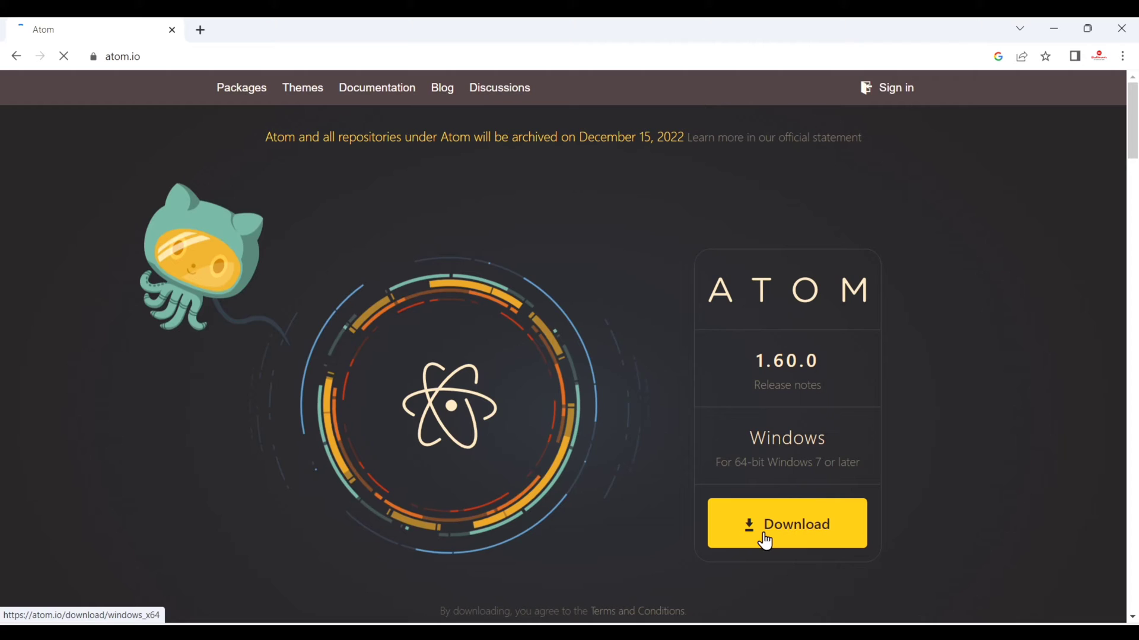
{"action": "left_click", "coordinate": [786, 524]}
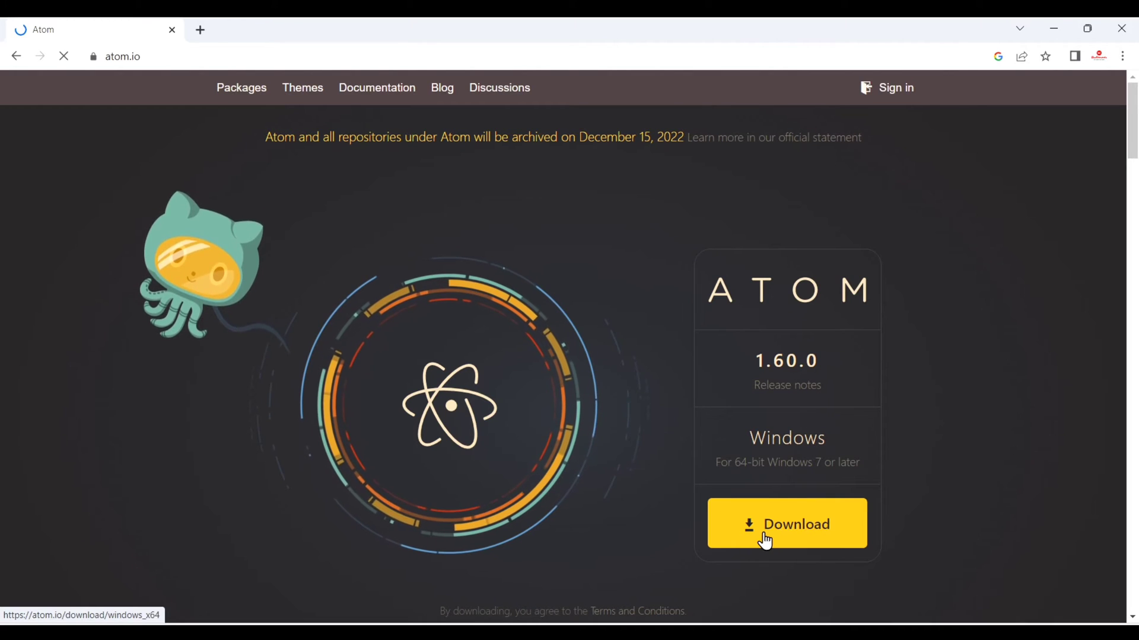
{"action": "left_click", "coordinate": [787, 523]}
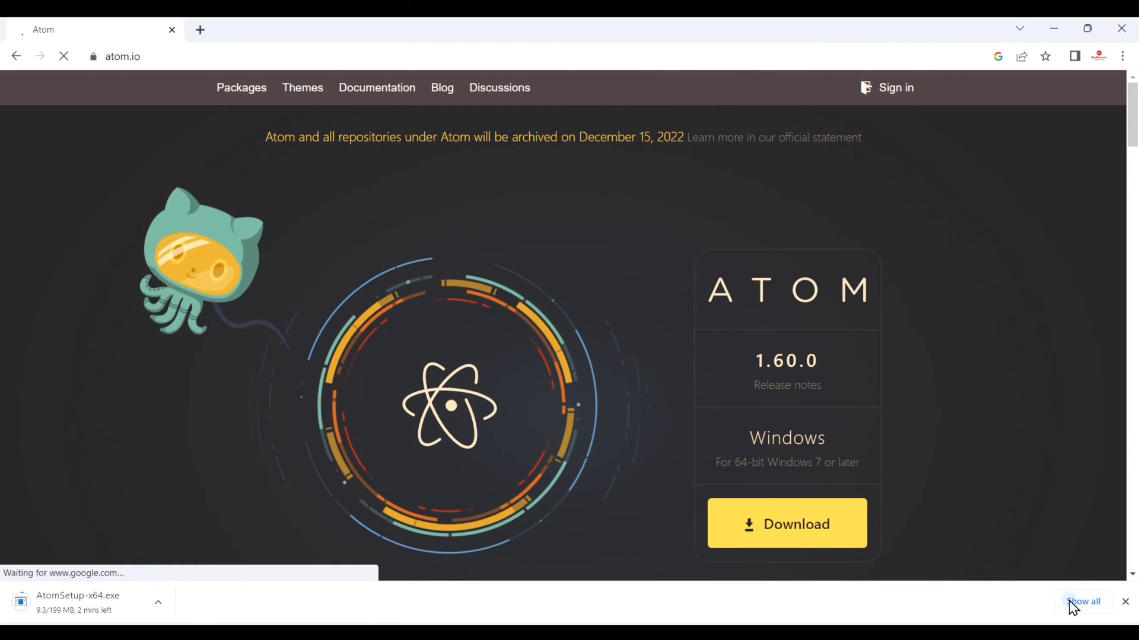
Show AtomSetup-x64.exe in the Downloads folder via Chrome's downloads list.
{"action": "left_click", "coordinate": [1083, 601]}
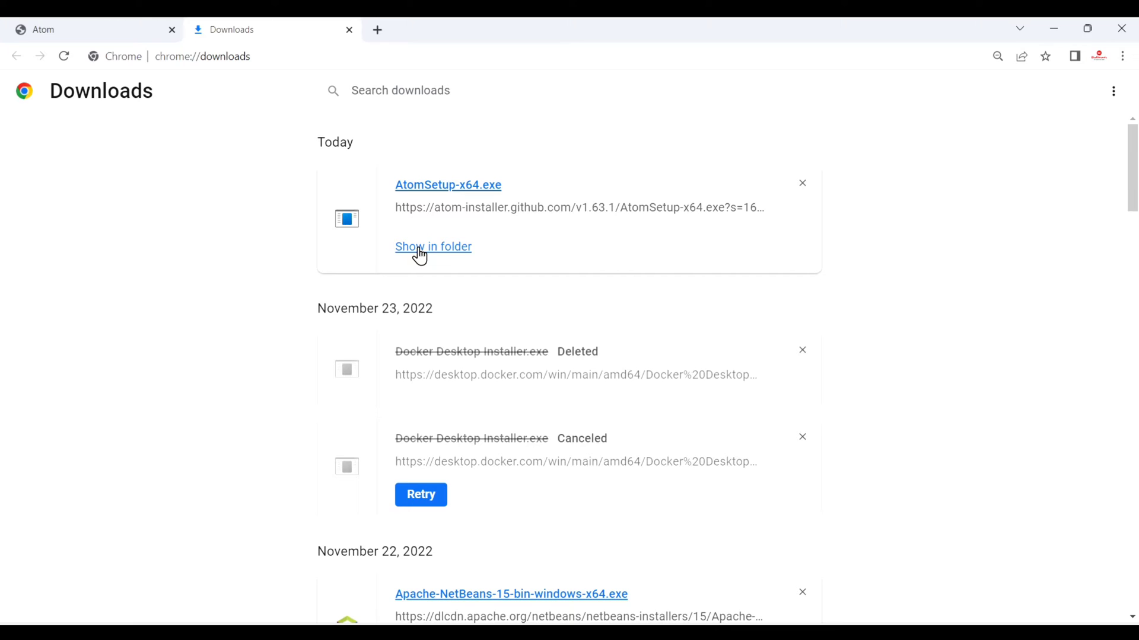
{"action": "left_click", "coordinate": [433, 247]}
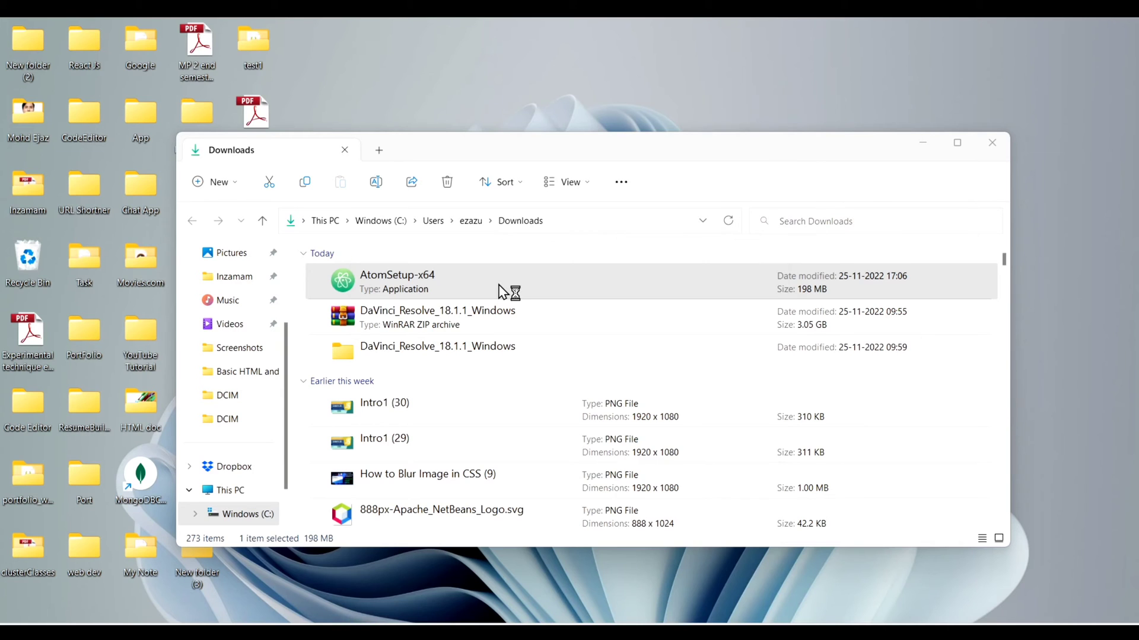
Run AtomSetup-x64 from Downloads, allowing it past the SmartScreen warning.
{"action": "double_click", "coordinate": [396, 281]}
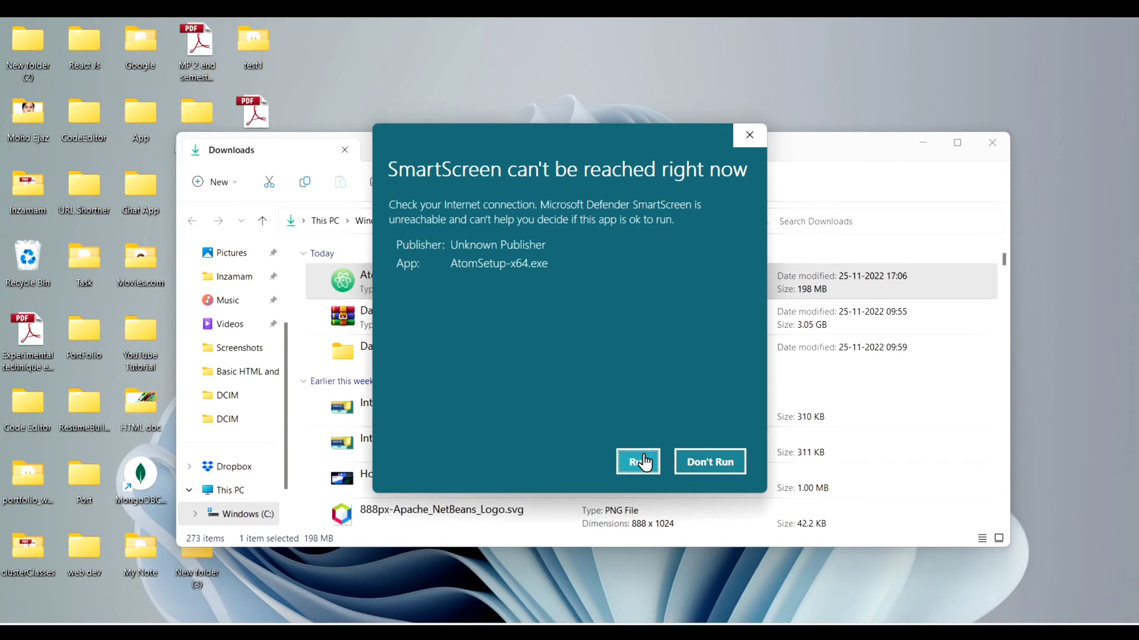
{"action": "left_click", "coordinate": [638, 461]}
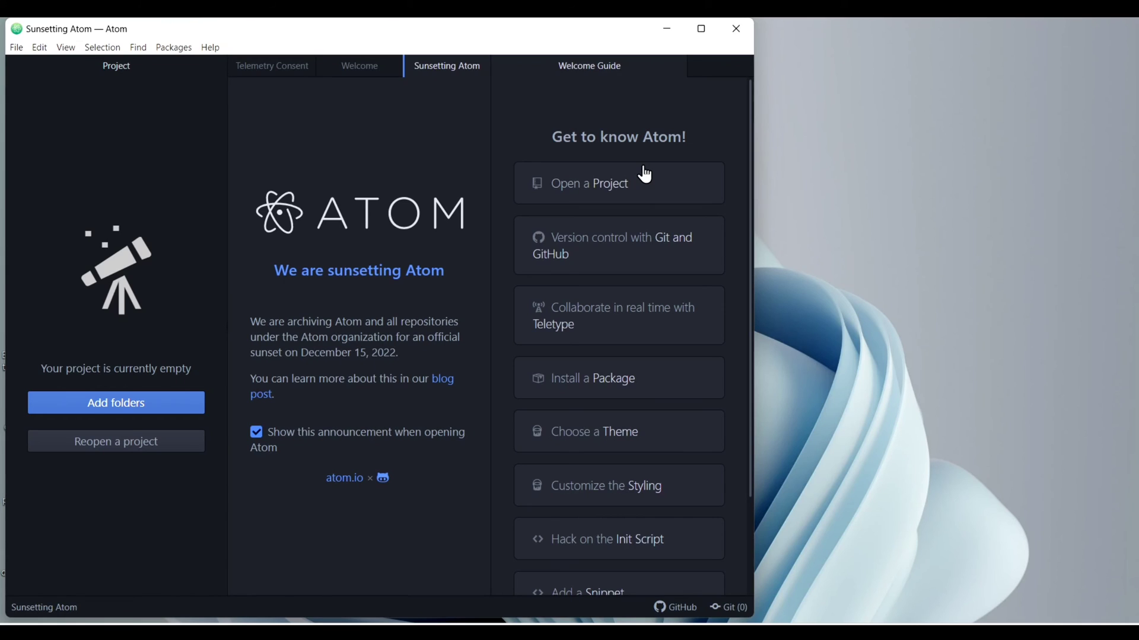
{"action": "mouse_move", "coordinate": [605, 46]}
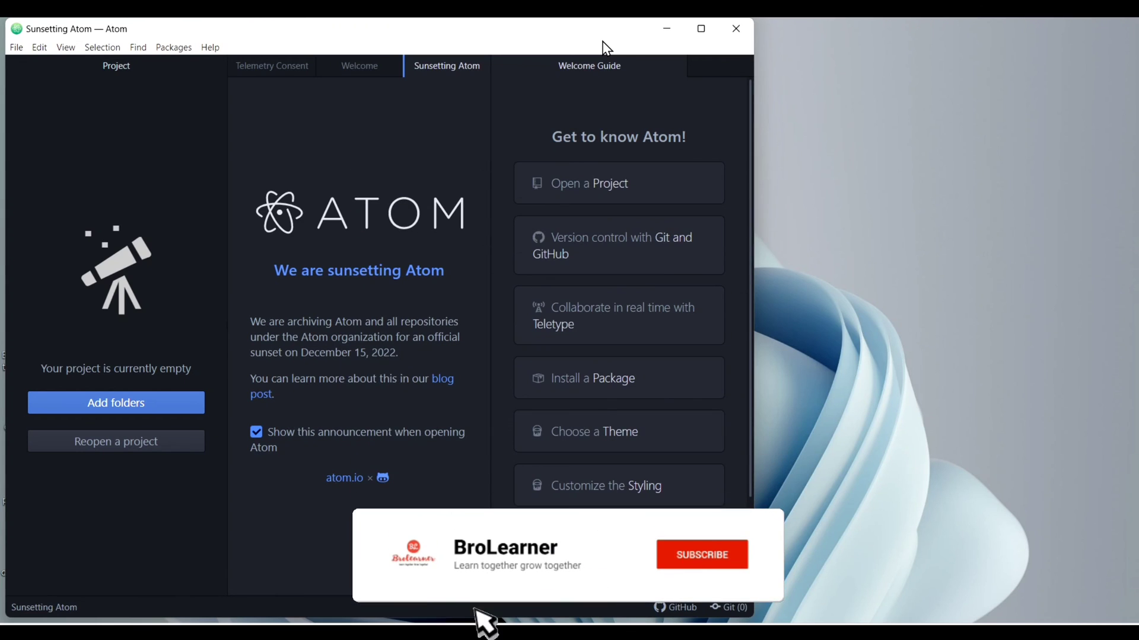
Let Atom finish installing and open on the Sunsetting Atom and Welcome Guide tabs.
{"action": "left_click", "coordinate": [701, 555]}
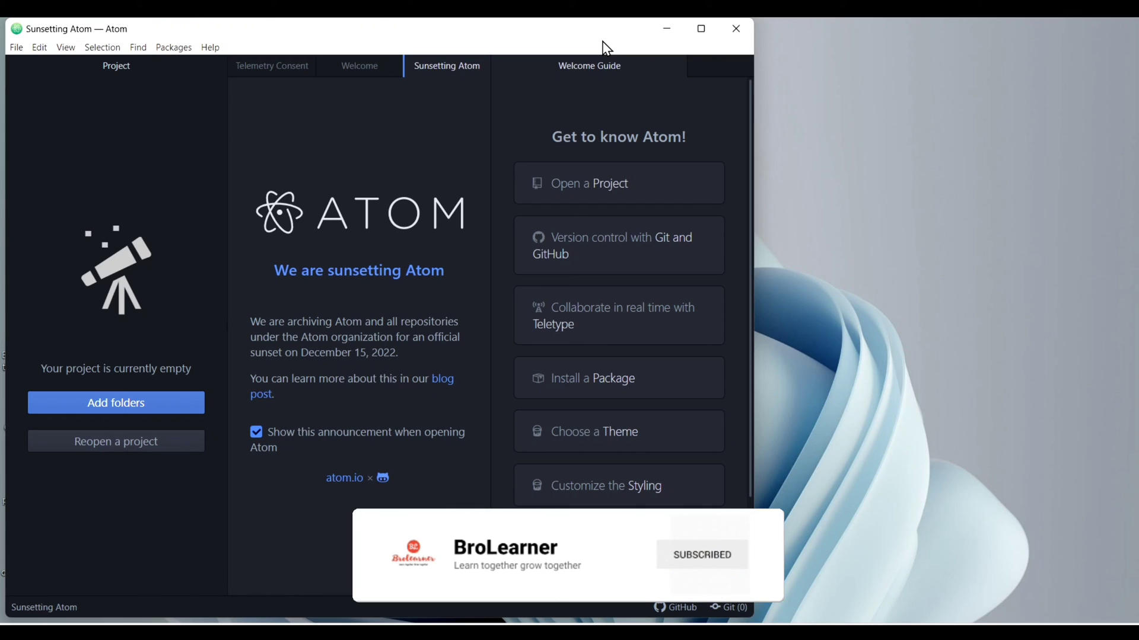